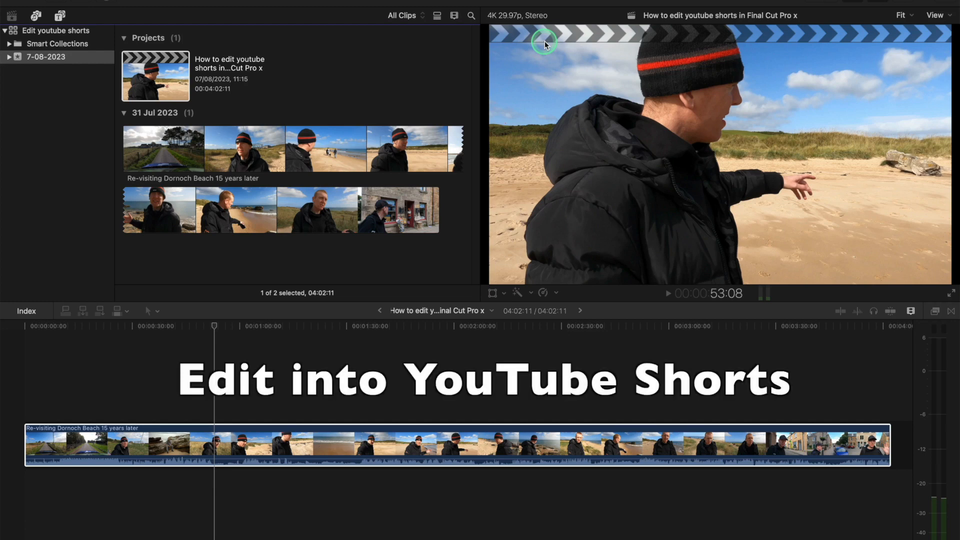
mouse_move(364, 82)
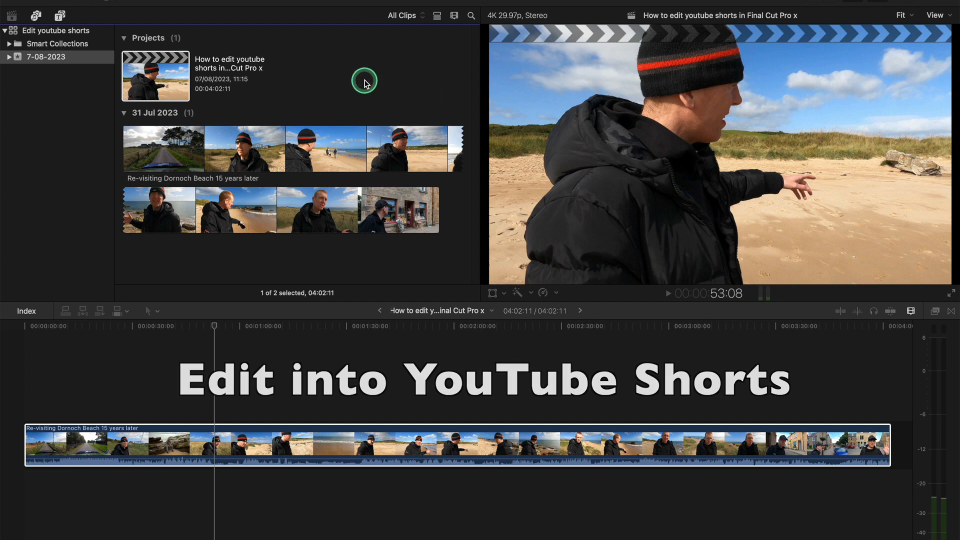
Select the beach vlog project and review its current resolution in the project properties.
click(155, 76)
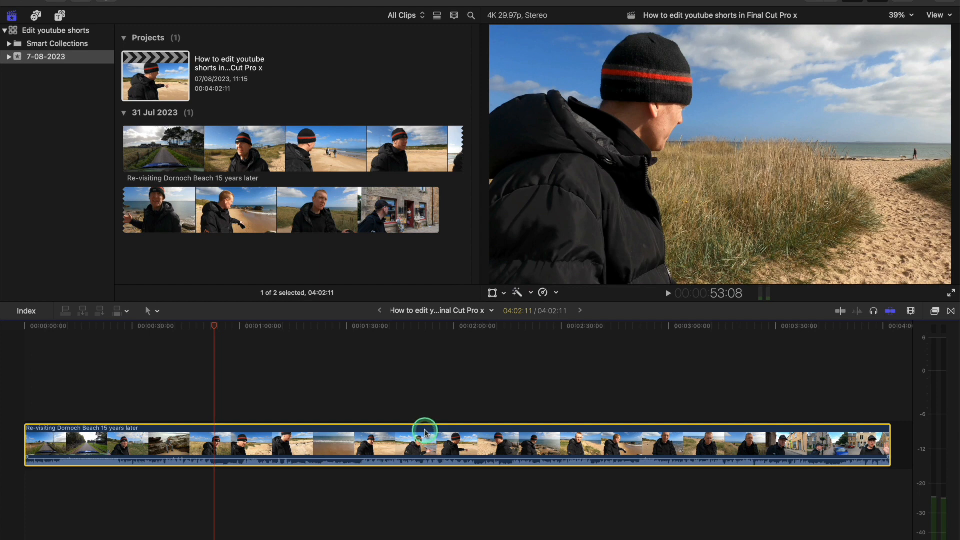
click(901, 12)
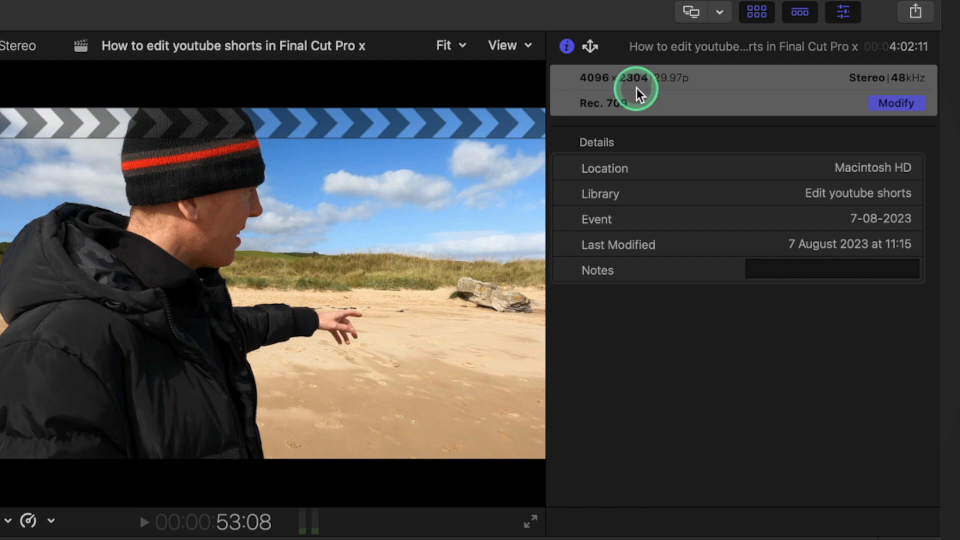
click(901, 12)
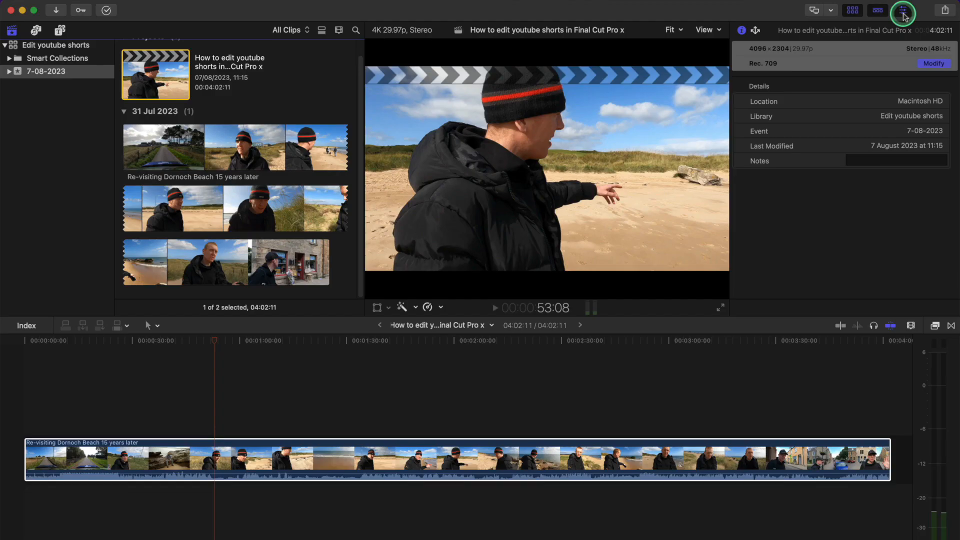
mouse_move(902, 11)
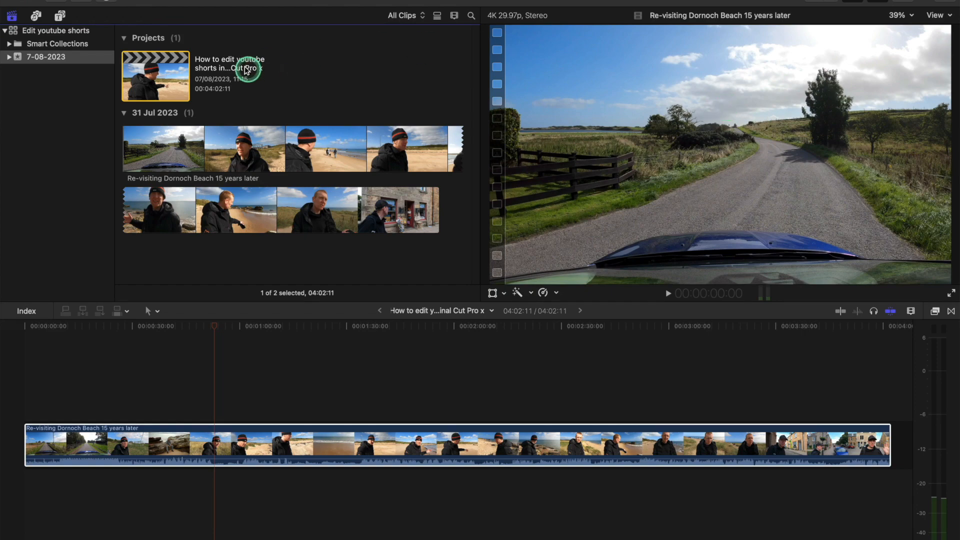
Duplicate the project as Vertical format at 1080x1920 with Smart Conform.
right_click(155, 75)
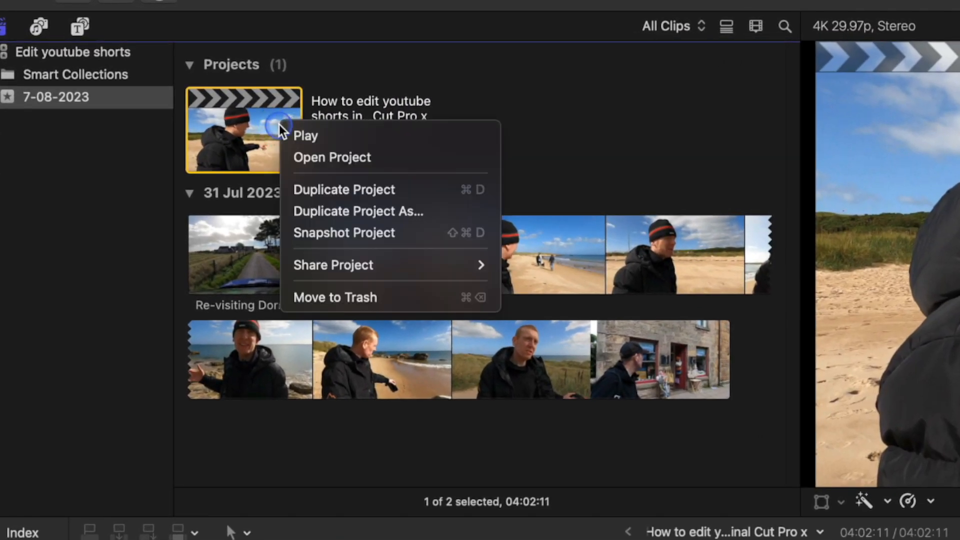
click(358, 211)
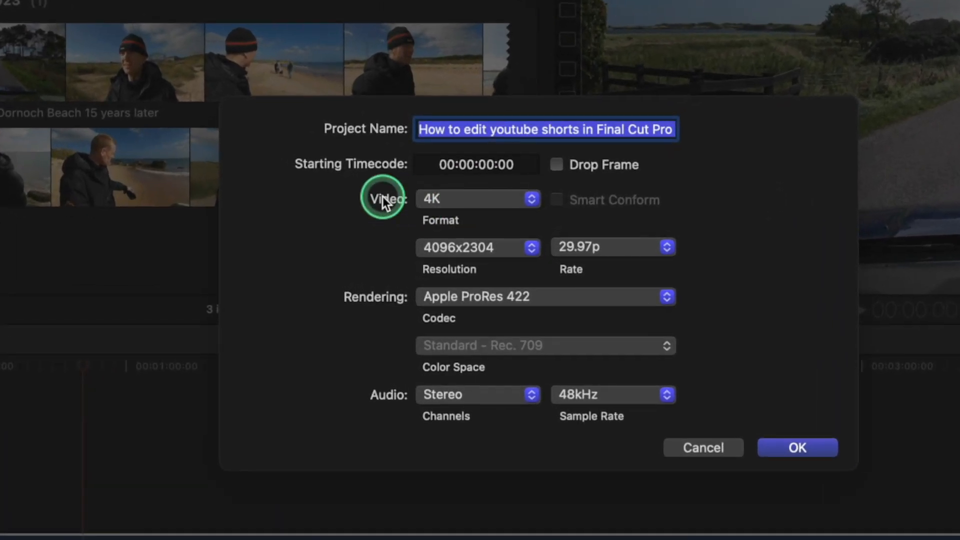
click(477, 199)
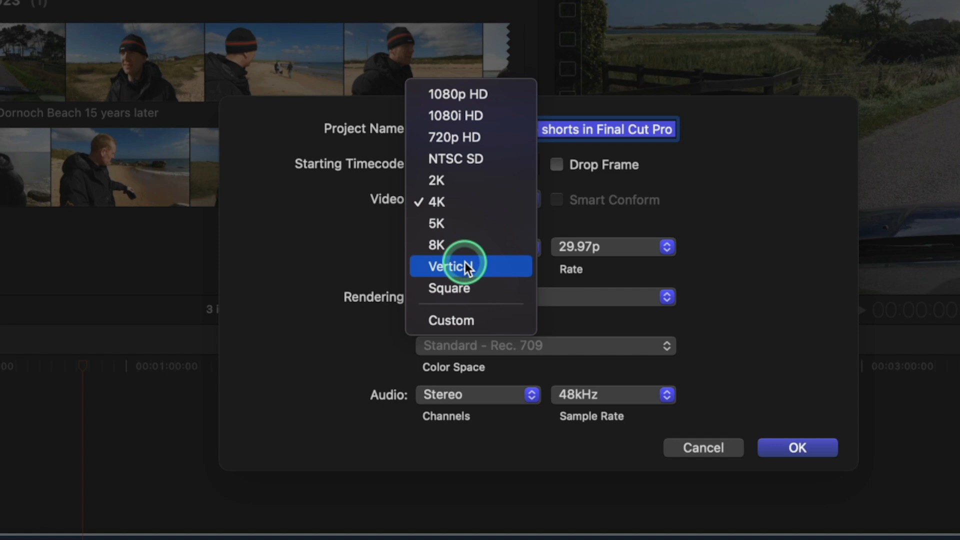
click(451, 266)
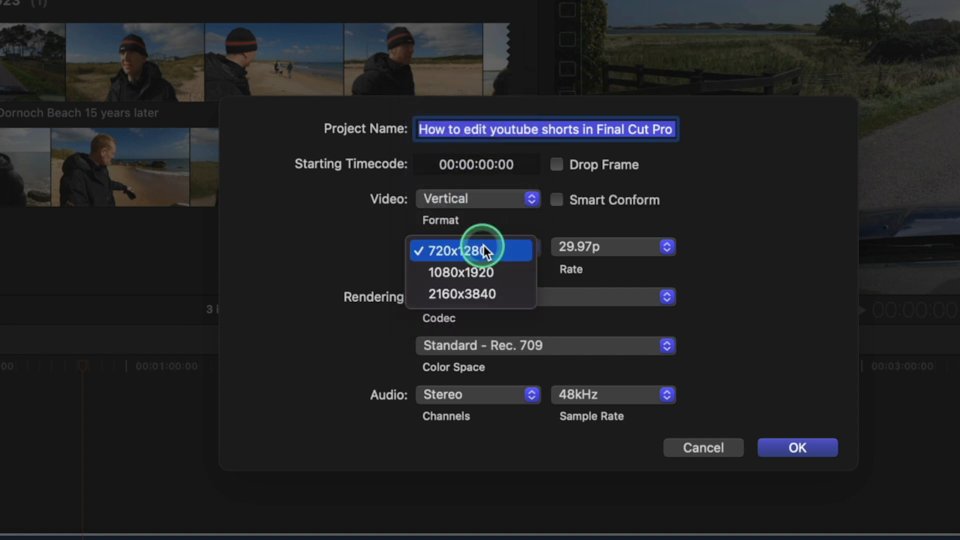
mouse_move(472, 273)
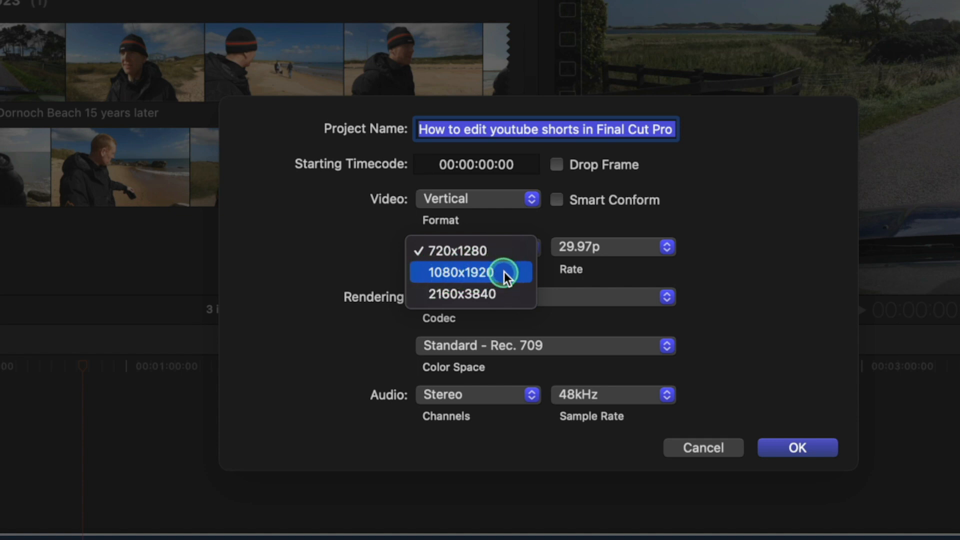
click(457, 272)
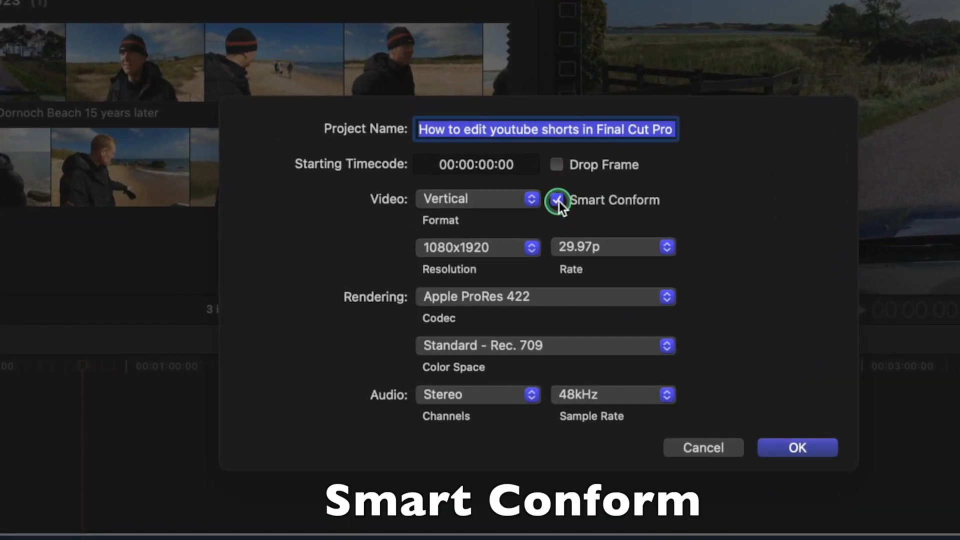
mouse_move(798, 448)
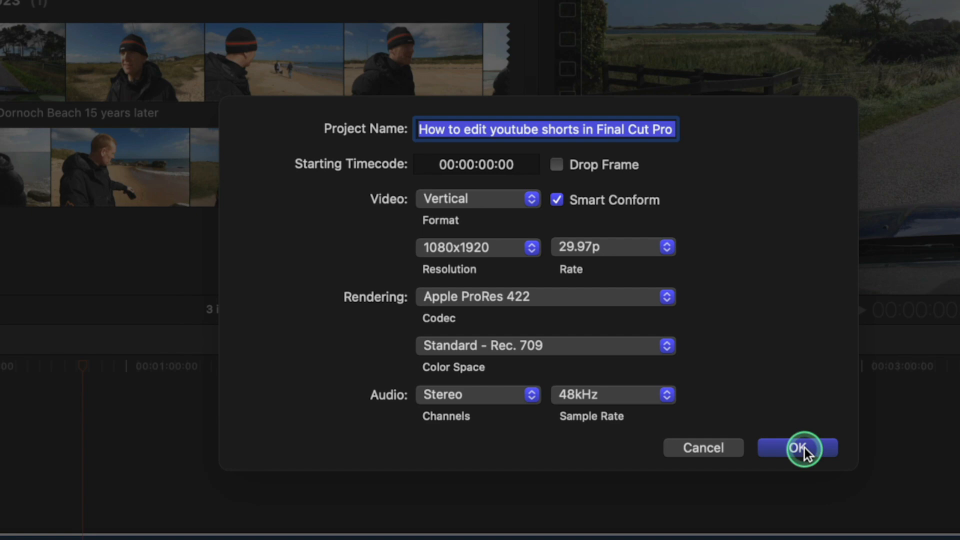
click(797, 448)
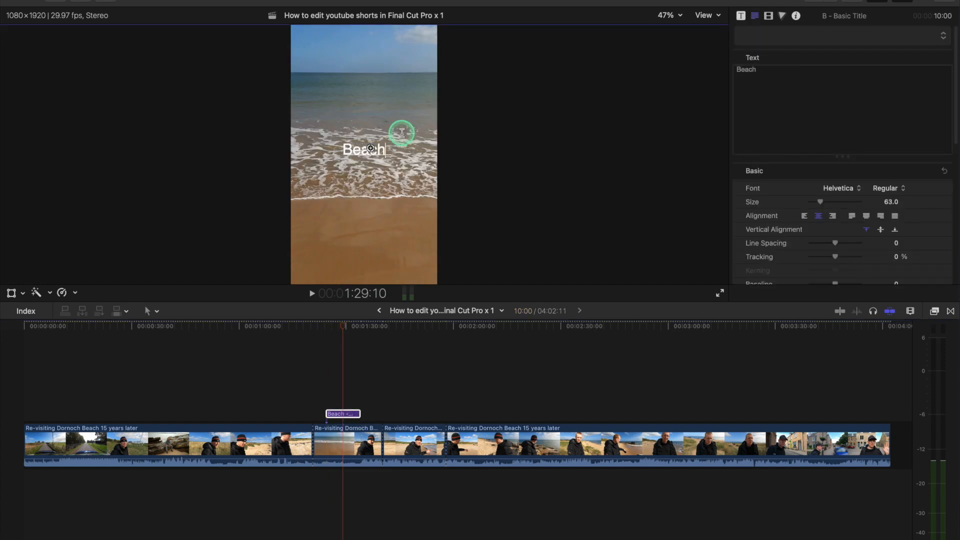
Select the 'Beach' title above the shoreline clip in the timeline for editing.
click(312, 292)
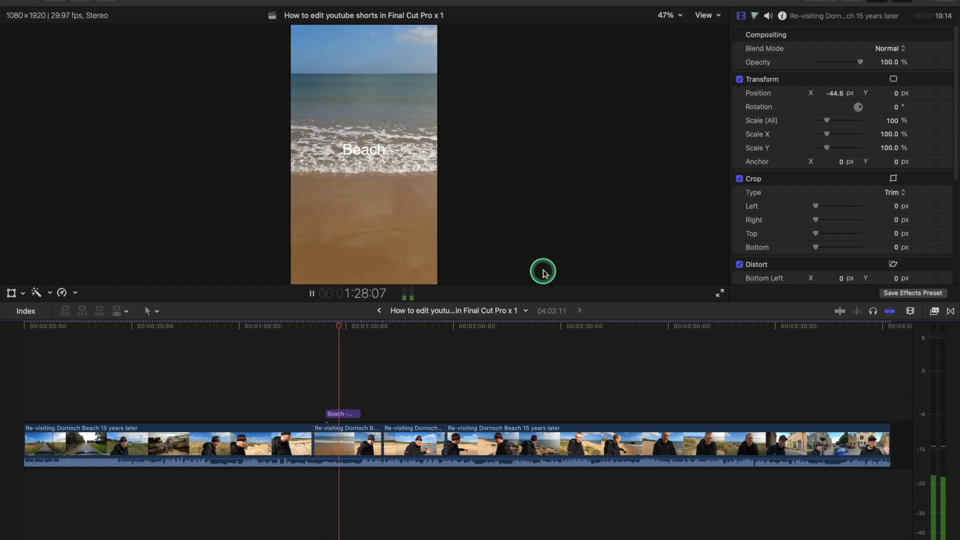
click(342, 413)
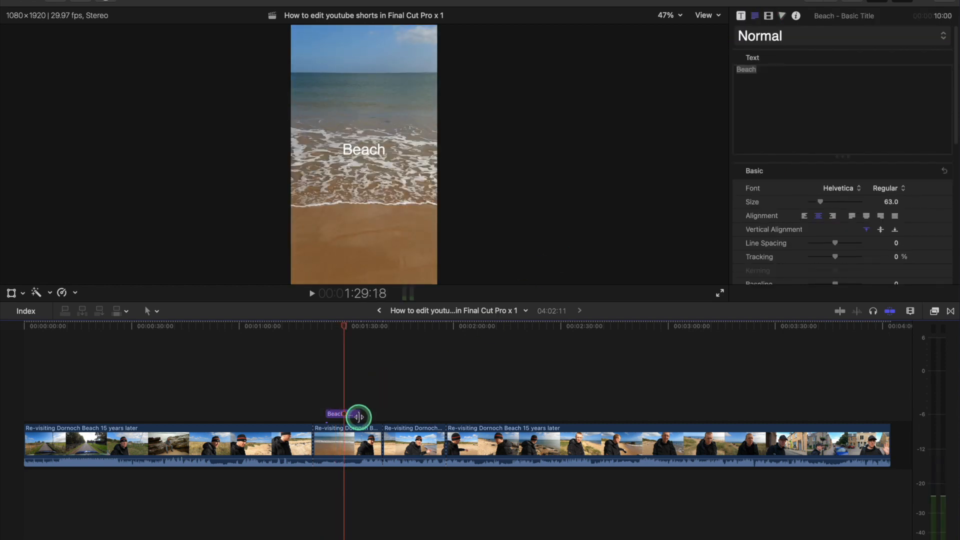